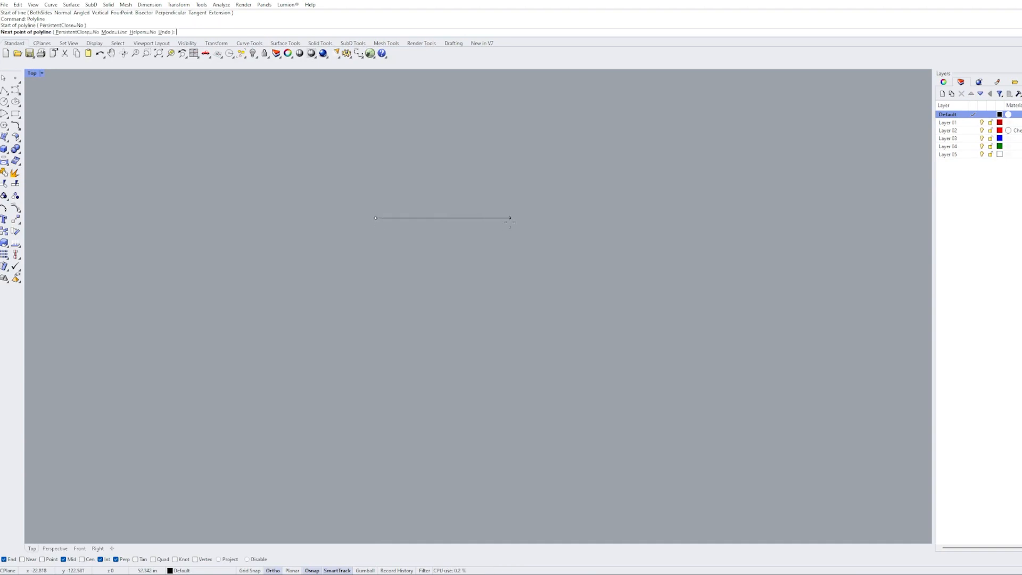
pyautogui.moveTo(536, 217)
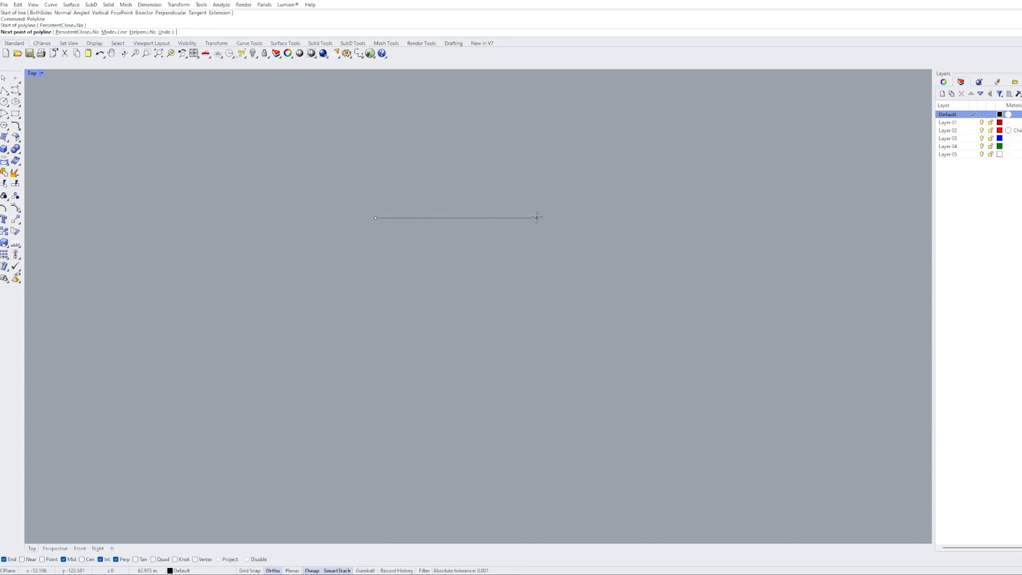
# Draw a tall rectangular wall-panel outline in the Top view with Polyline.
pyautogui.click(392, 218)
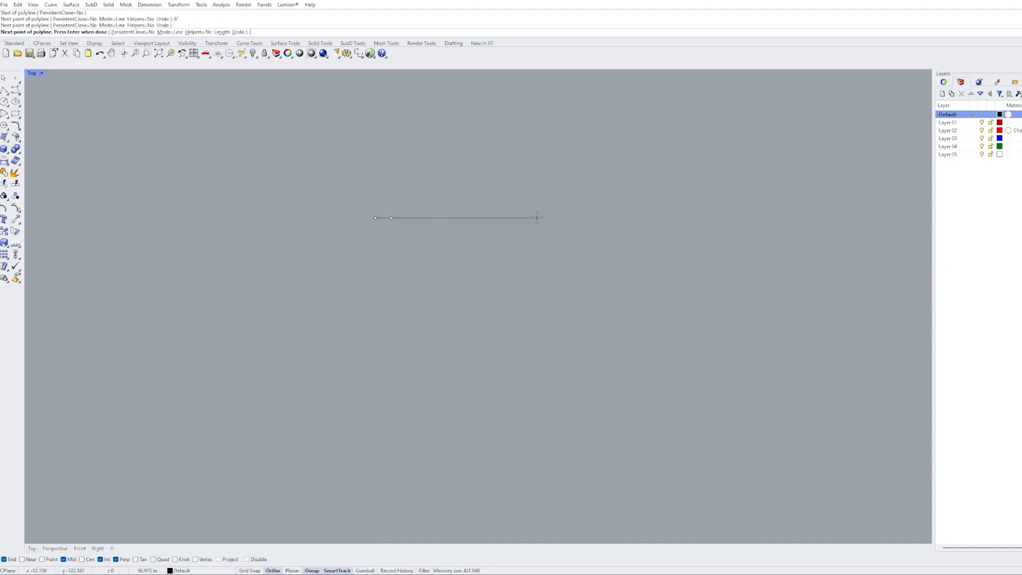
pyautogui.click(512, 308)
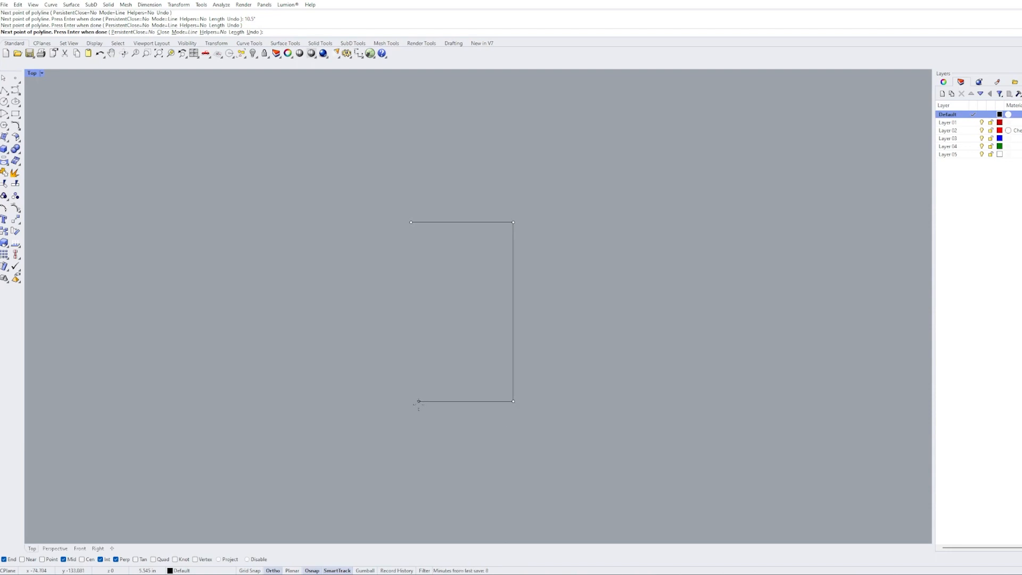
pyautogui.press('Enter')
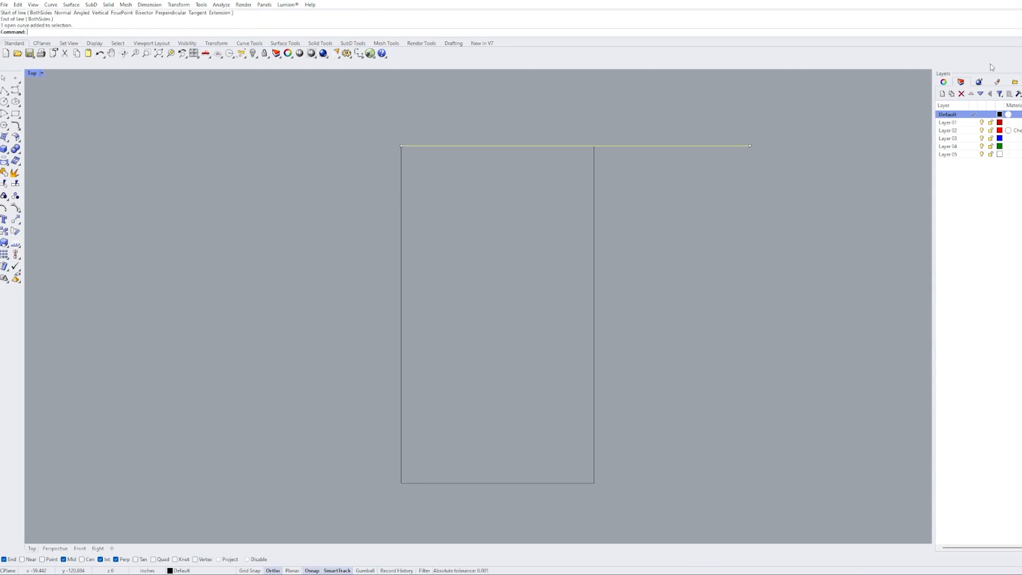
# Start a short narrow slot outline inside the wall panel.
pyautogui.write('M')
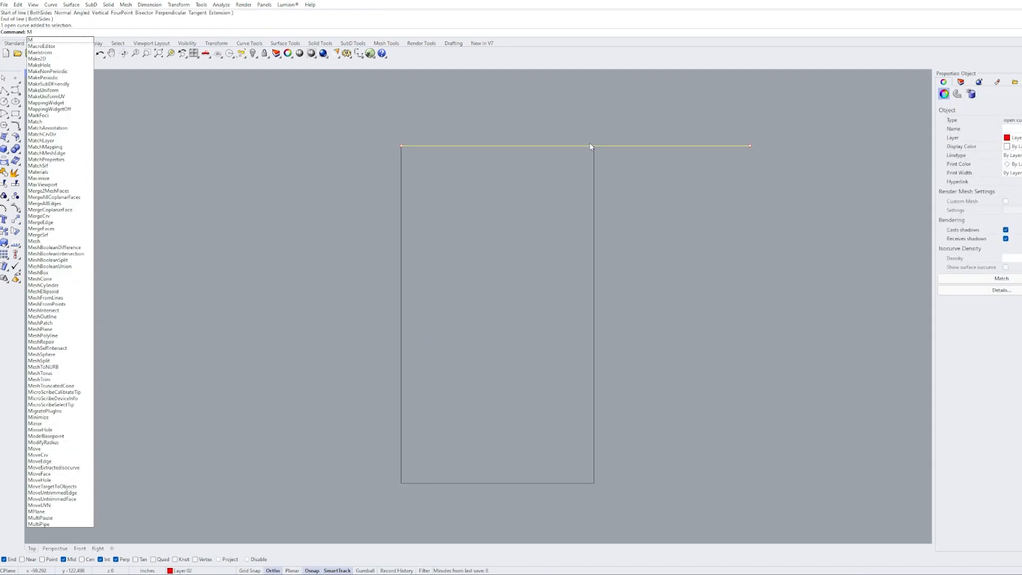
pyautogui.click(34, 448)
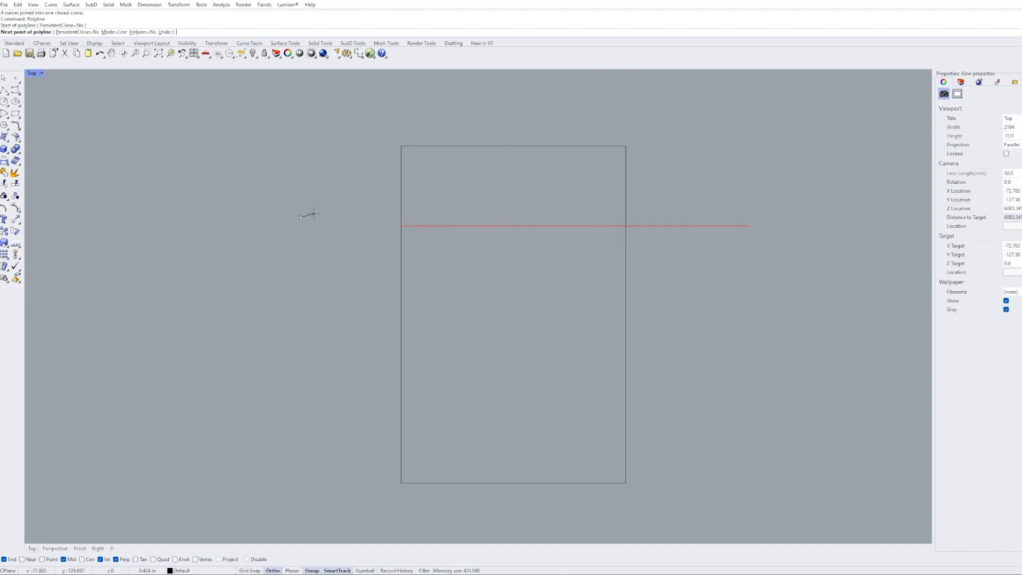
pyautogui.click(331, 206)
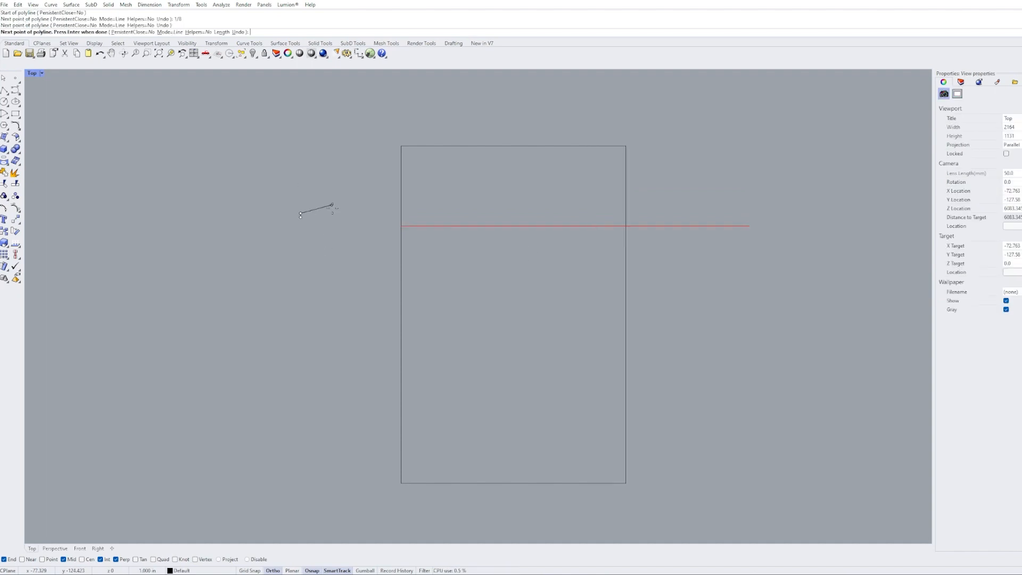
pyautogui.click(332, 207)
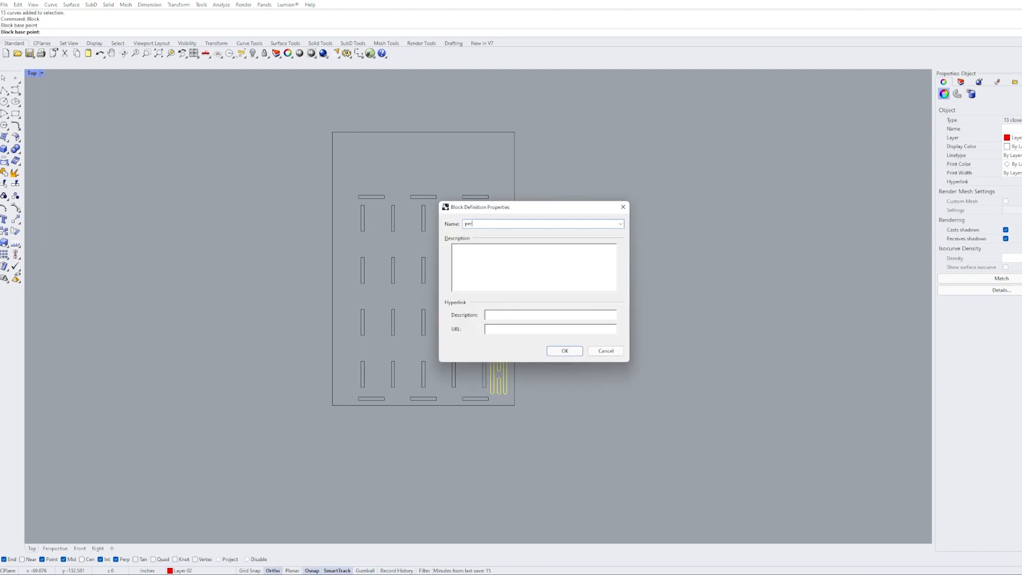
# Define the perforation block as 'Perforation Rou' and place a copy between the slot columns.
pyautogui.write('Perforation Rou')
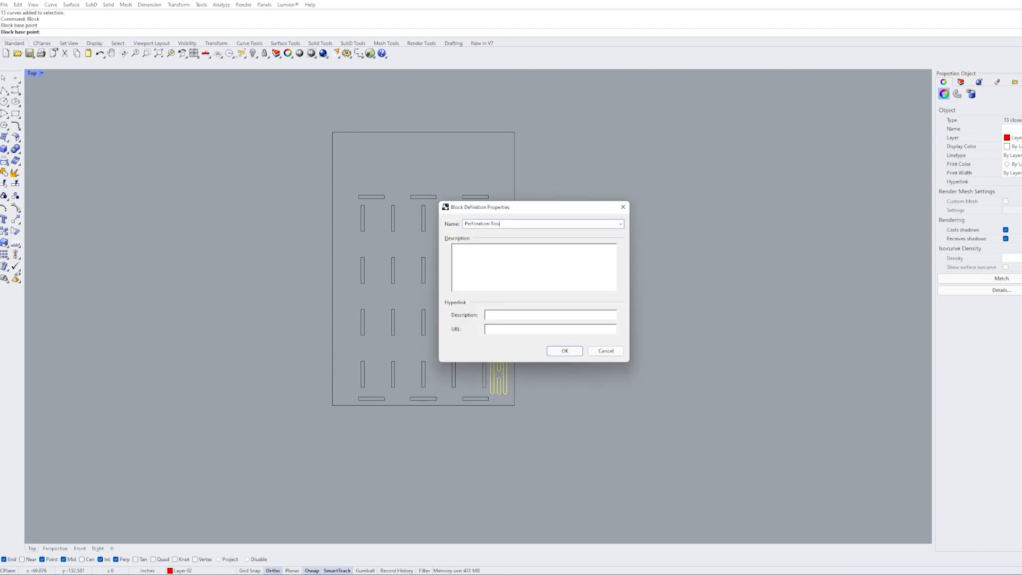
pyautogui.click(563, 351)
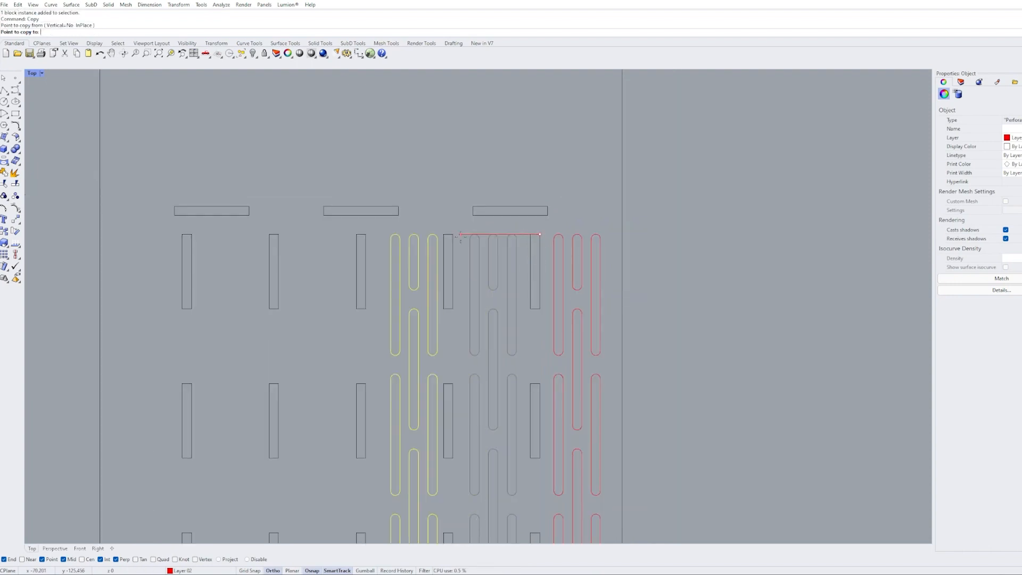
pyautogui.click(195, 233)
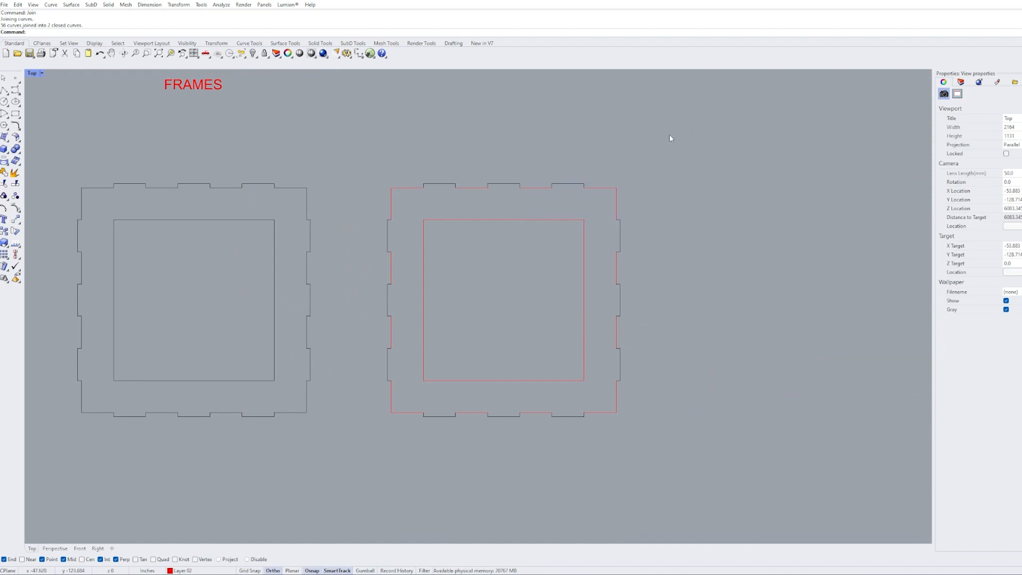
pyautogui.moveTo(535, 207)
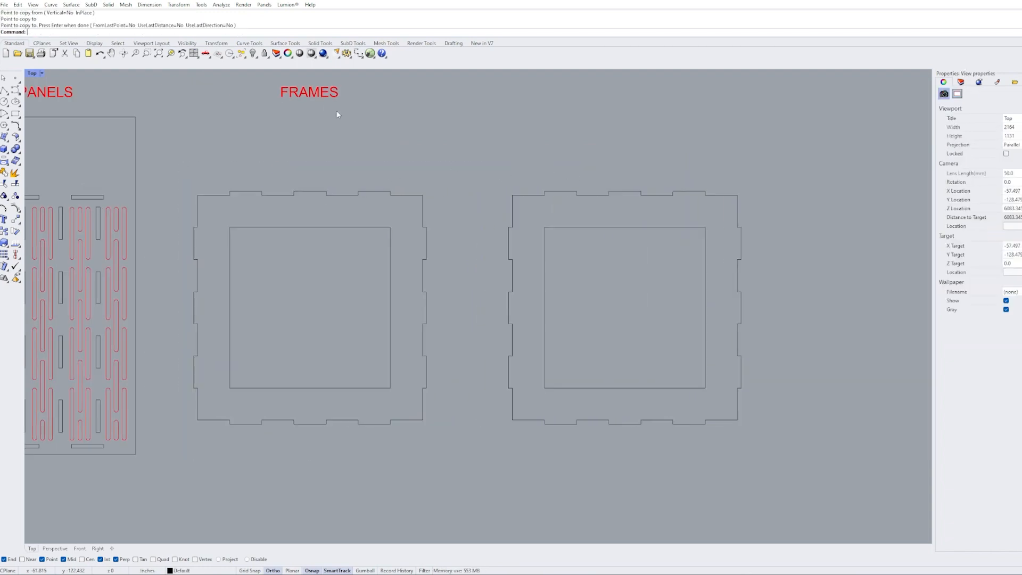
# Rename the FRAMES label to BOTTOM FRAME.
pyautogui.doubleClick(309, 92)
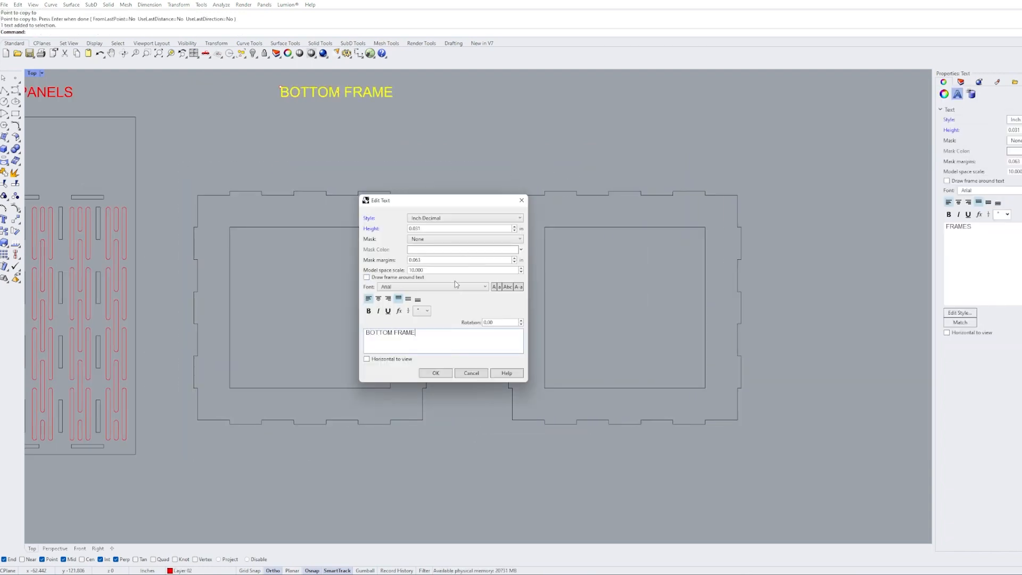
pyautogui.click(435, 373)
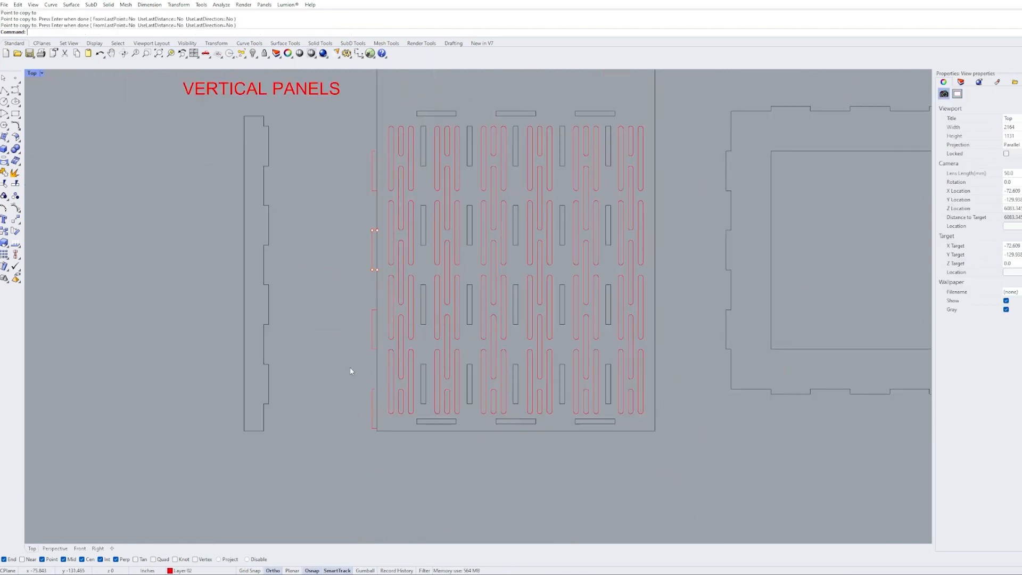
# Delete the currently selected object.
pyautogui.press('Delete')
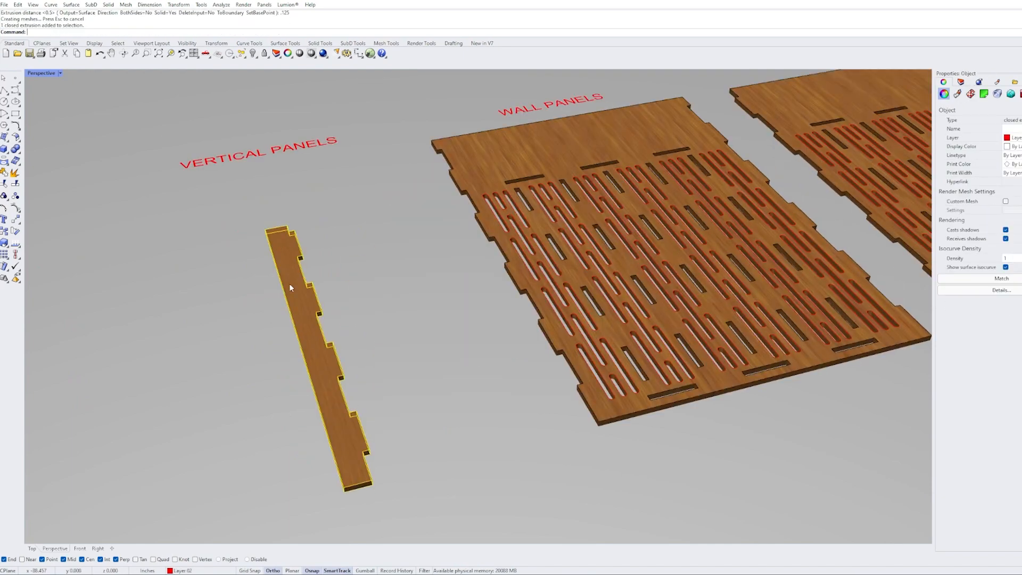
# Set the narrow vertical panel board onto the frame and mirror it across.
pyautogui.click(34, 72)
pyautogui.write('M')
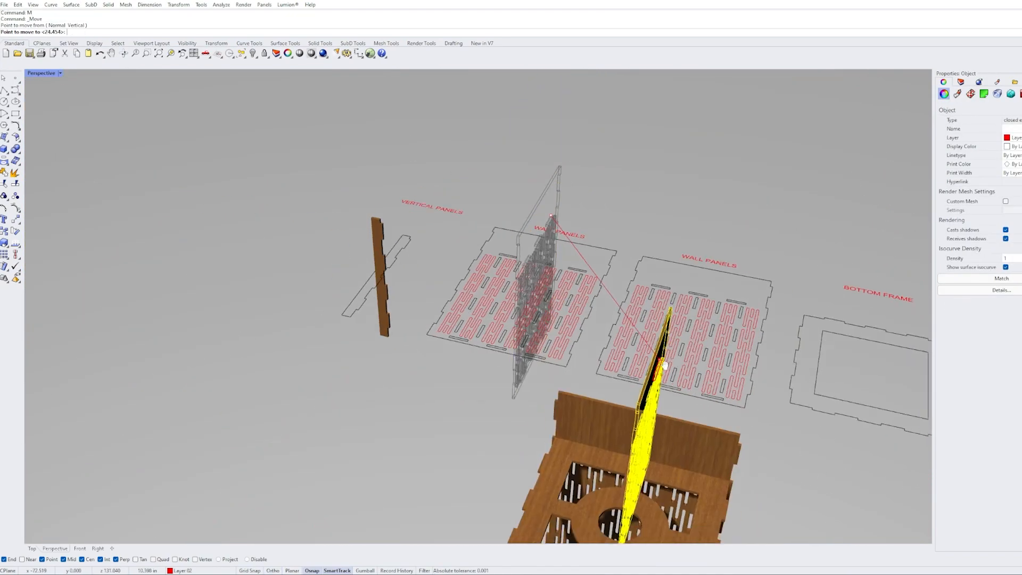
pyautogui.click(31, 72)
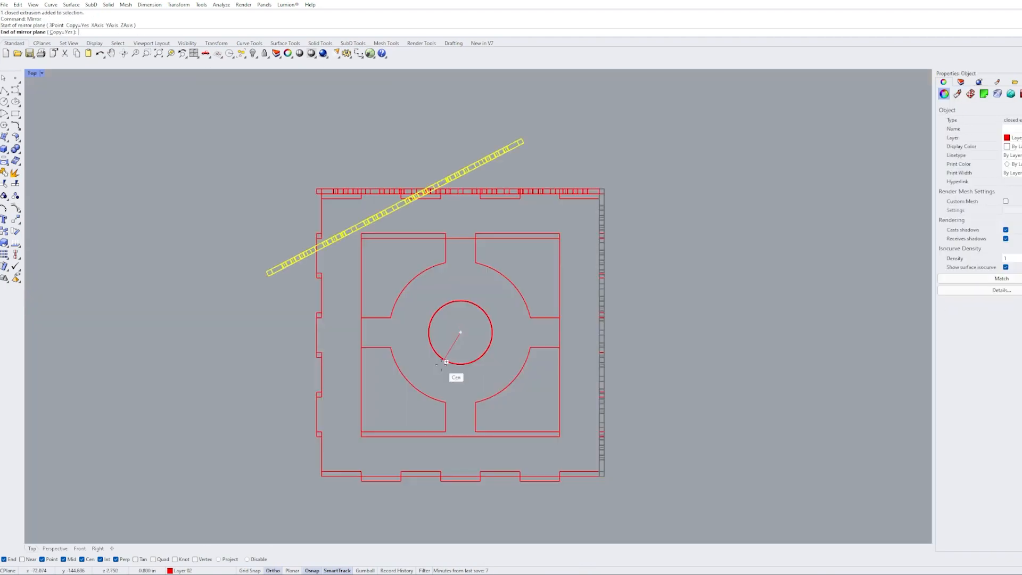
pyautogui.click(446, 361)
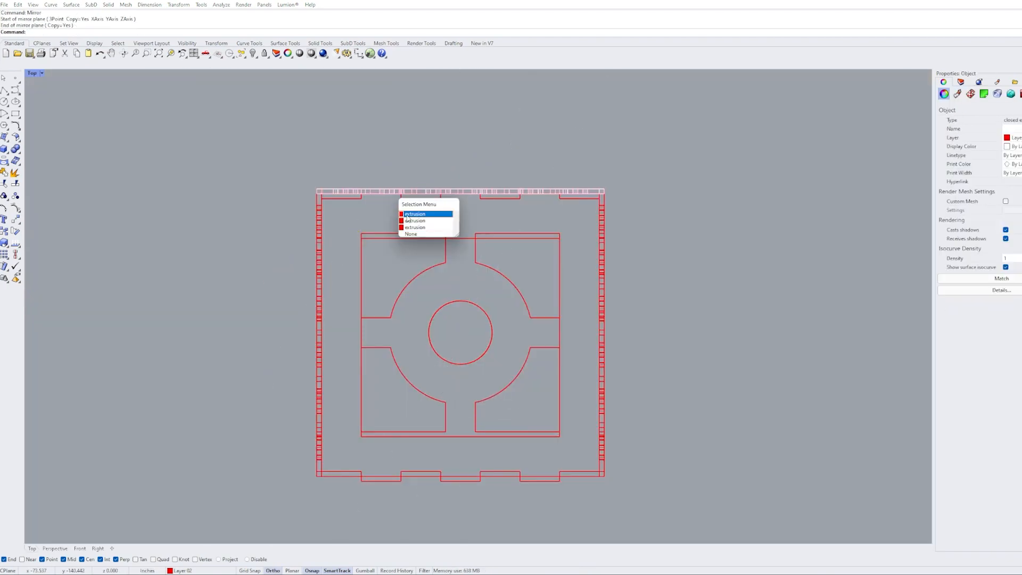
pyautogui.click(415, 214)
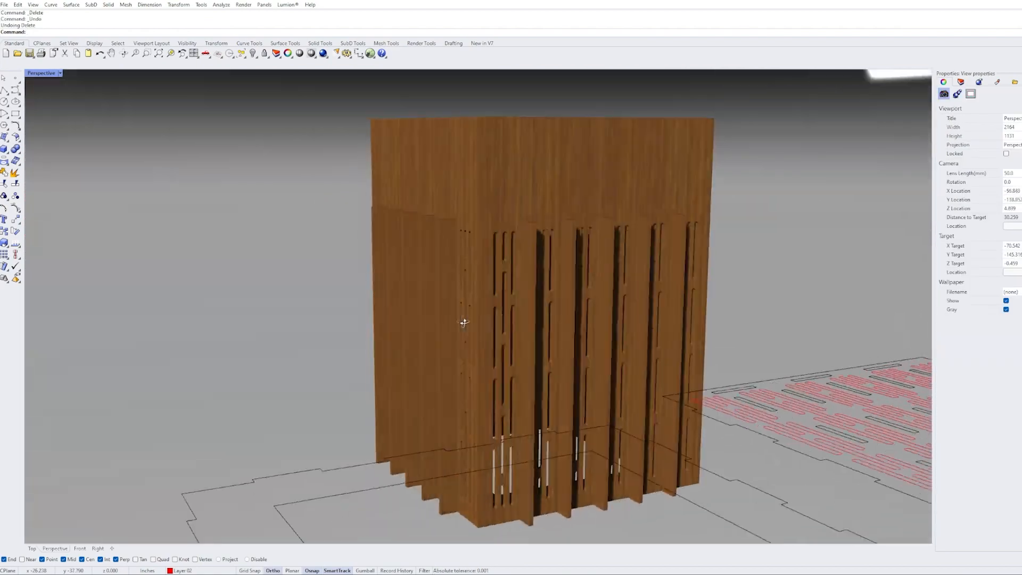
# Orbit the Perspective view to inspect the lampshade's underside and ringed bottom frame.
pyautogui.moveTo(465, 323); pyautogui.dragTo(626, 121)
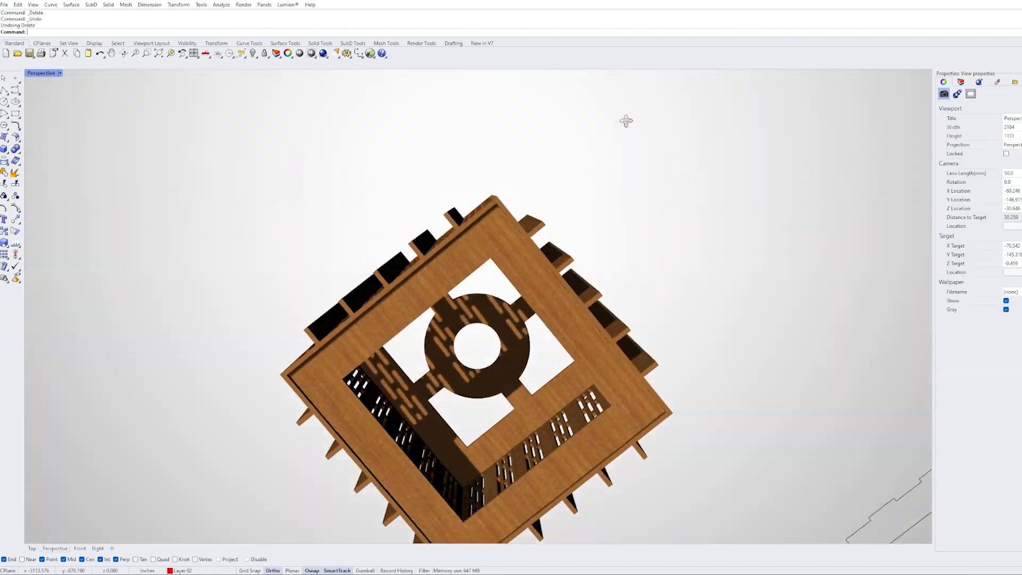